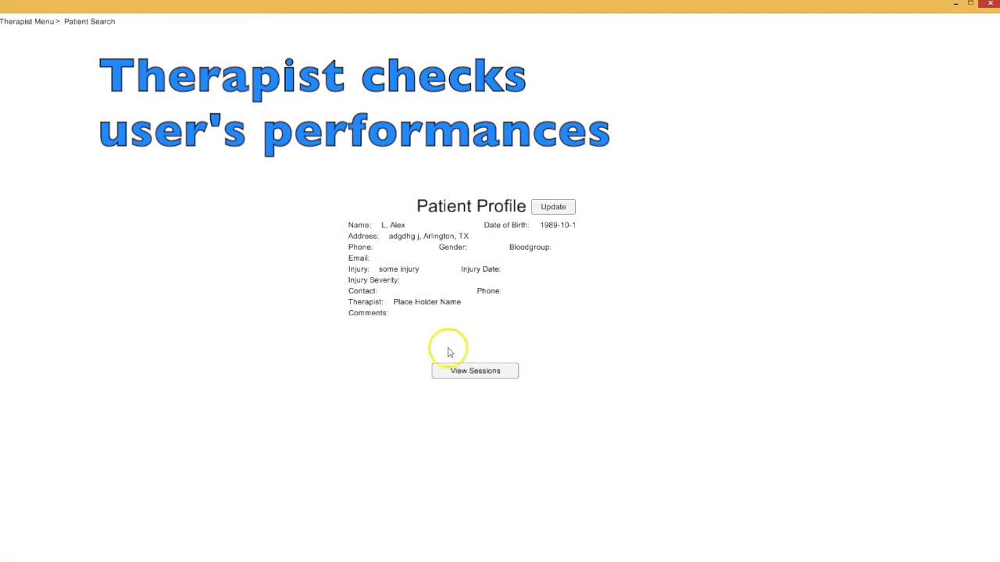
View the patient's session list and the exercise trajectory plot for session 1.
left_click(475, 370)
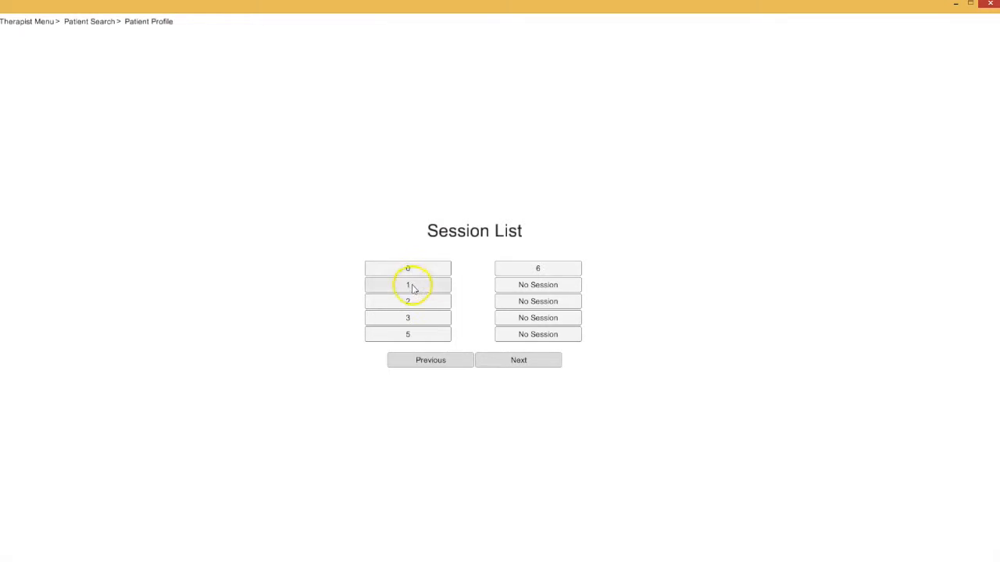
left_click(407, 284)
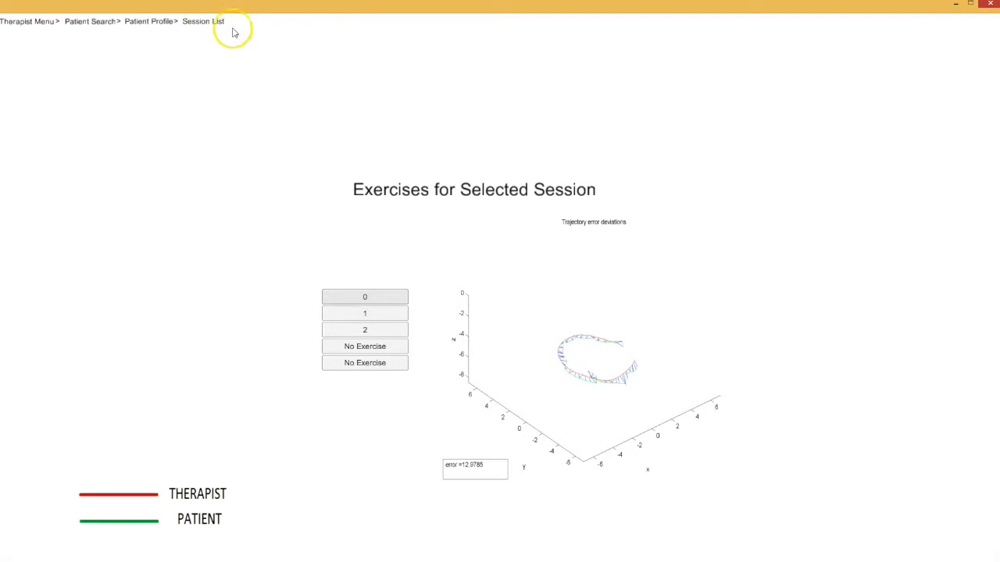
Return via the breadcrumb to the Patient Profile and then Patient Search.
left_click(148, 22)
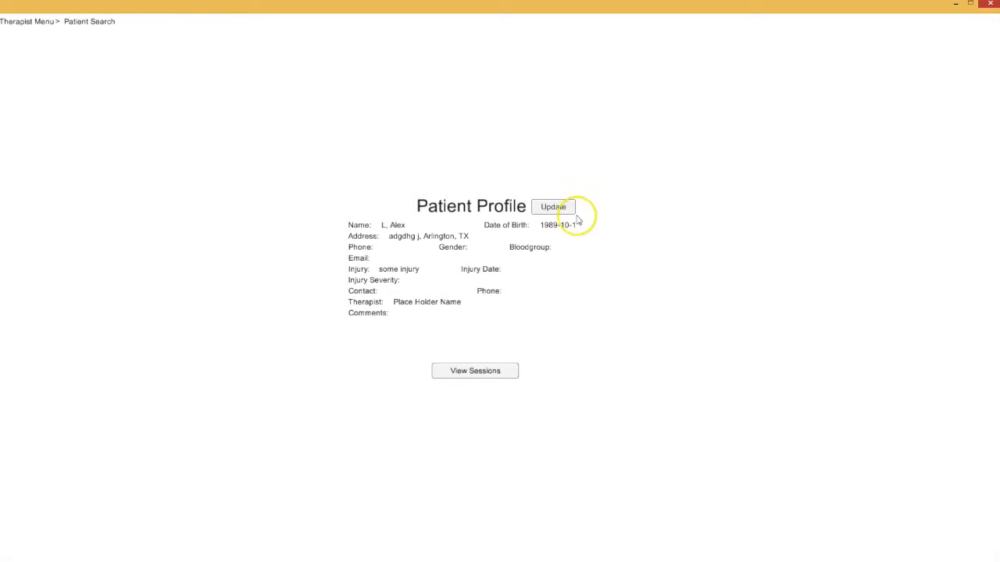
left_click(553, 207)
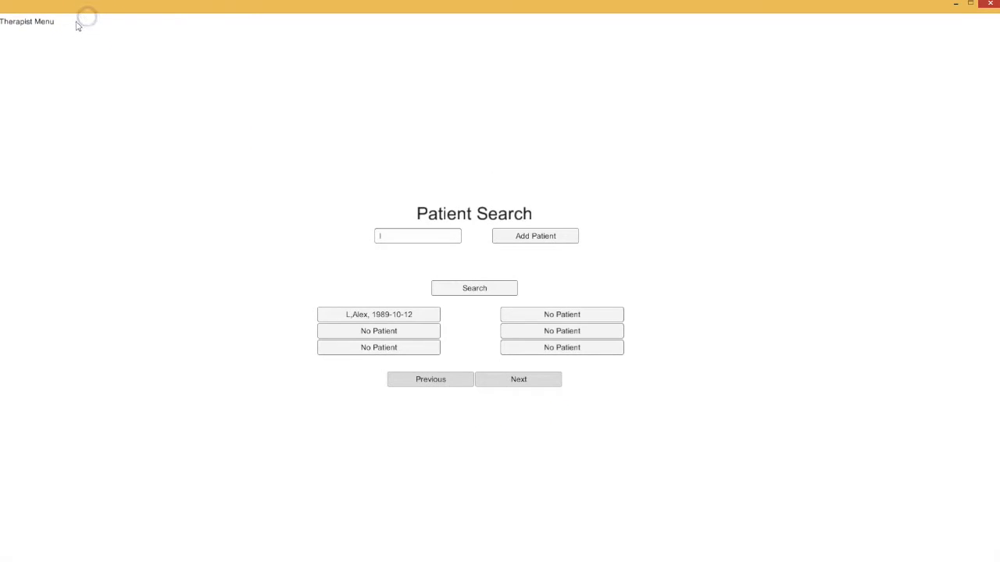
Return to the Therapist Menu and open the Record screen for a new exercise.
left_click(27, 22)
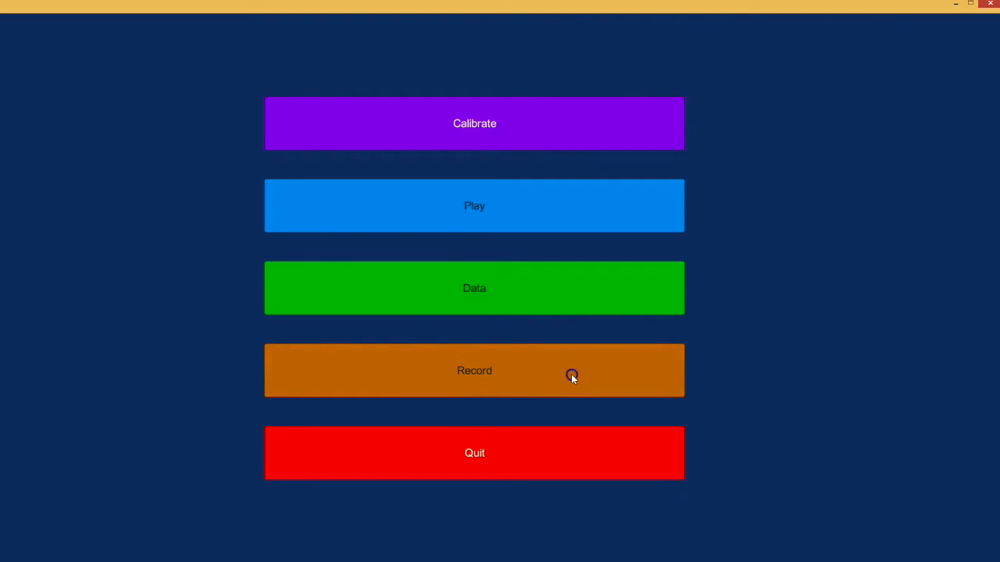
left_click(475, 370)
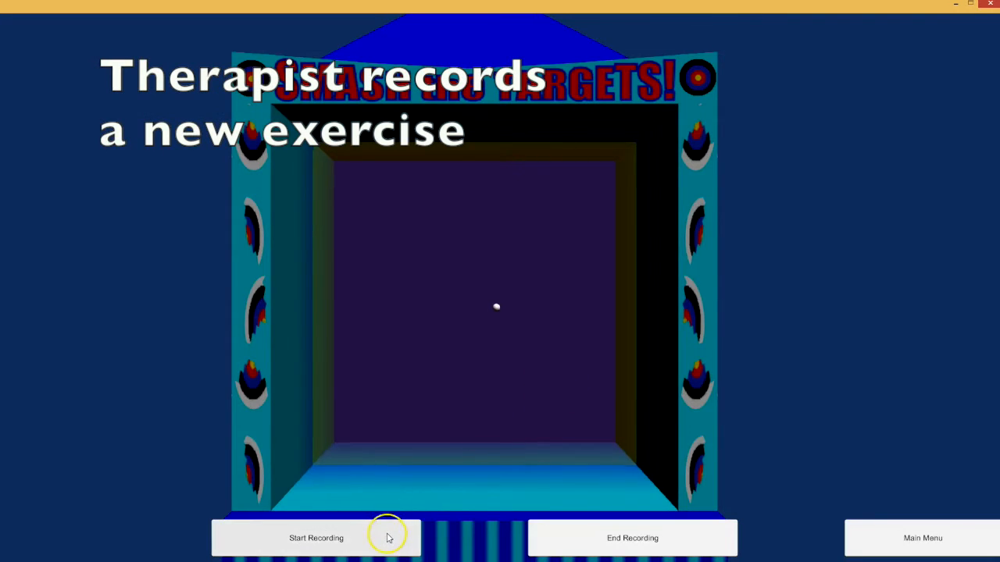